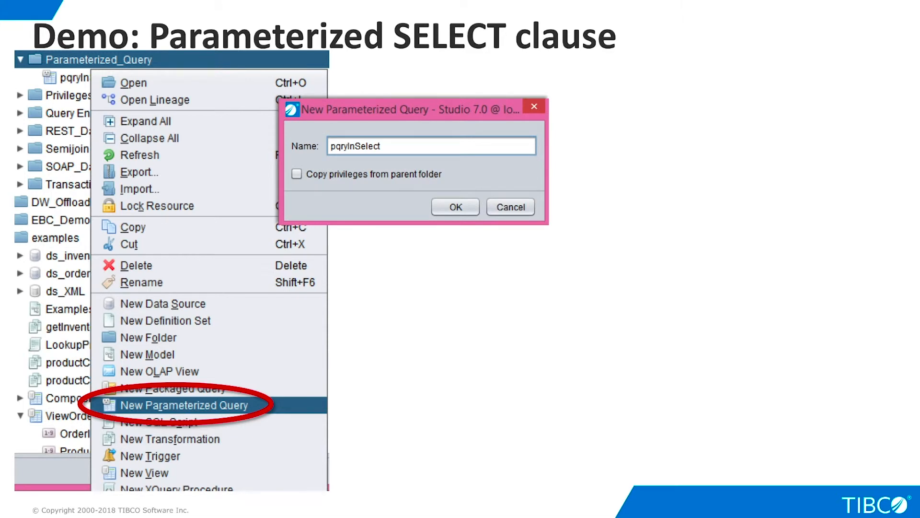
Run pqryInSelect with ResultLabel value 'Test 1' to fill the MyResultLabel column.
left_click(455, 207)
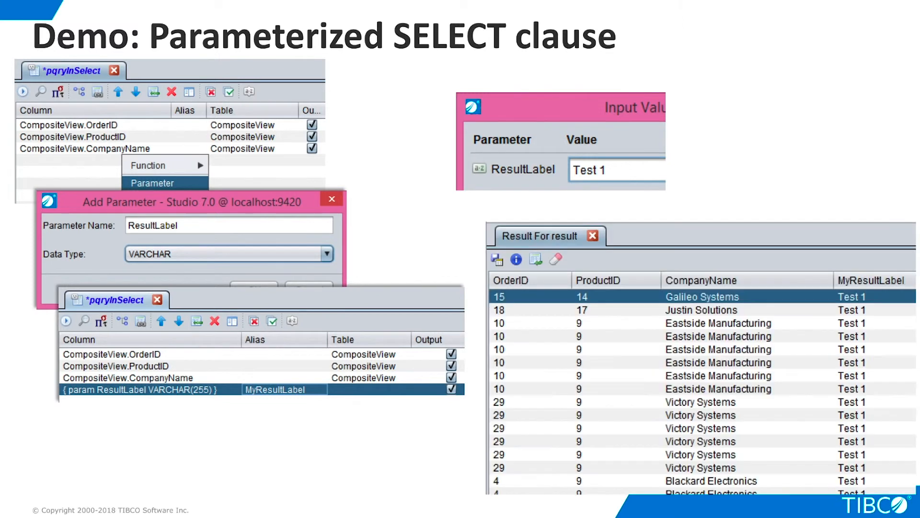
Add a WhereParm VARCHAR(255) parameter as the CompanyName criteria in pqryInWhere.
key("Right")
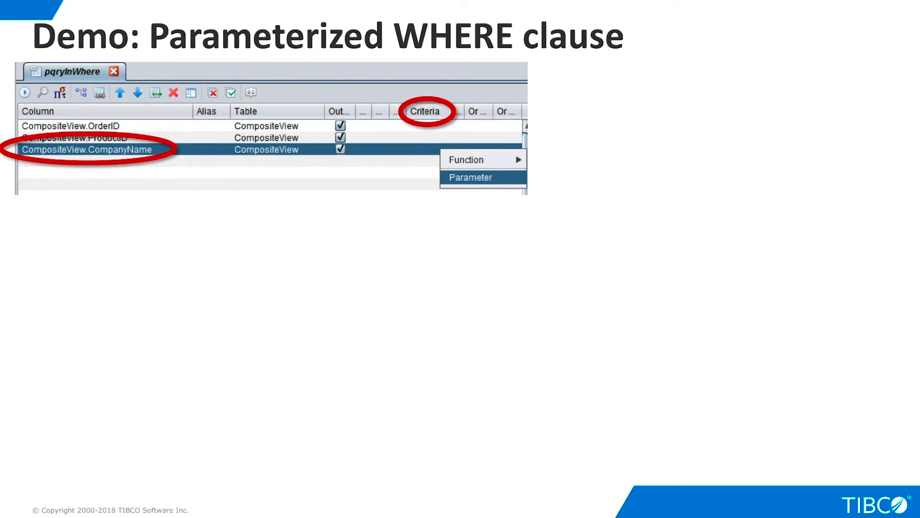
left_click(470, 177)
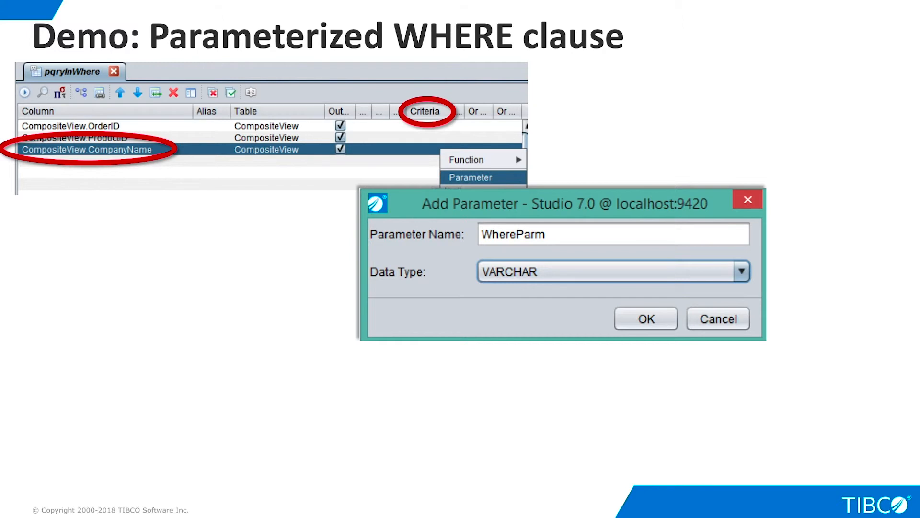
left_click(644, 318)
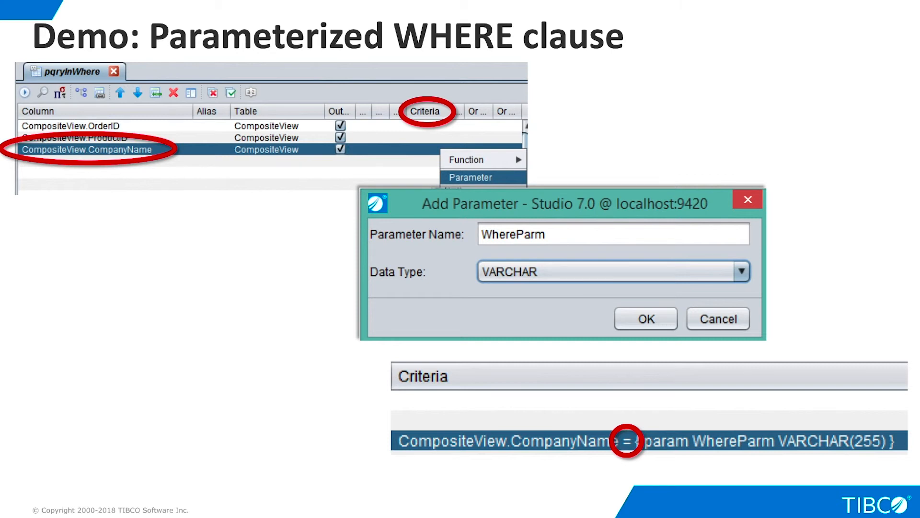
left_click(644, 318)
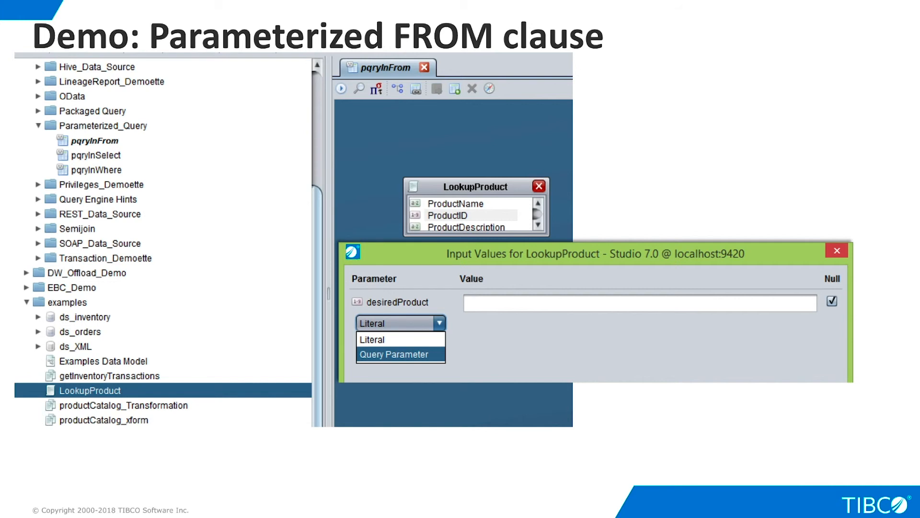
Set LookupProduct's desiredProduct input from Literal to Query Parameter in pqryInFrom.
left_click(394, 354)
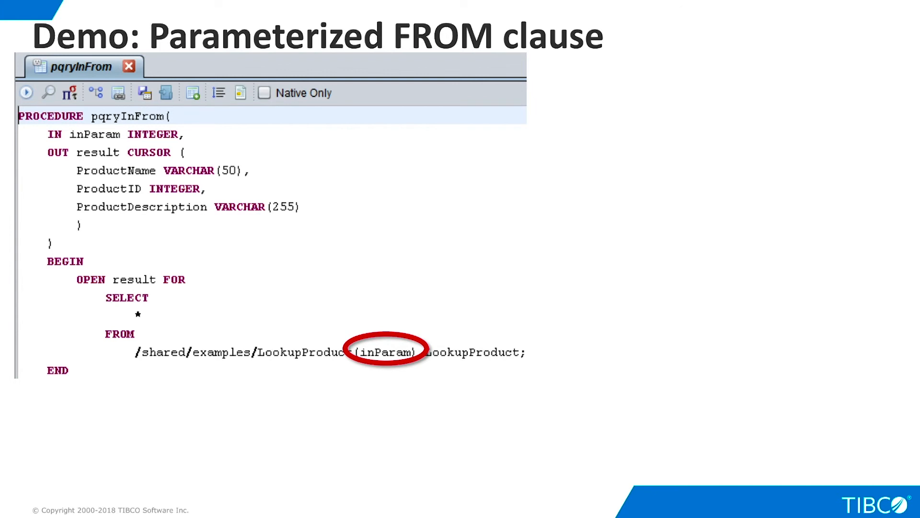
Execute pqryInFrom with inParam 3, returning Mega Zip 250MB, ProductID 3.
left_click(26, 93)
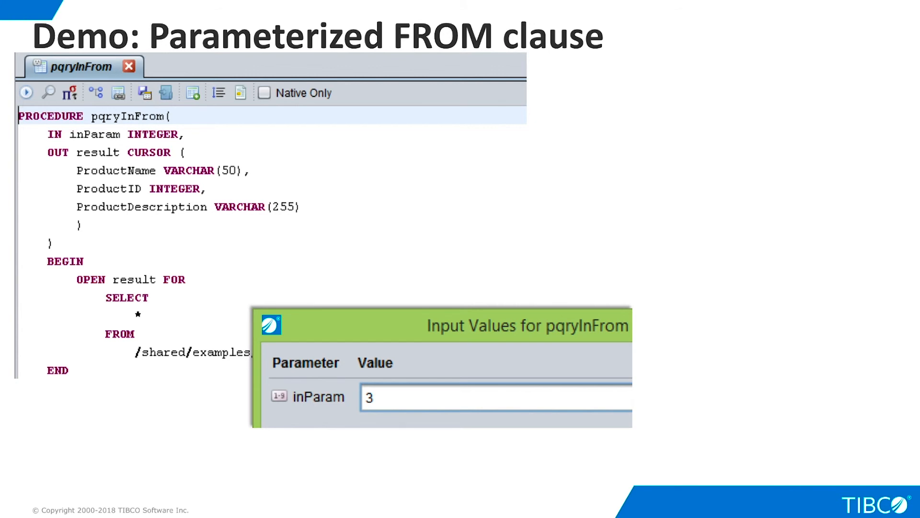
left_click(26, 92)
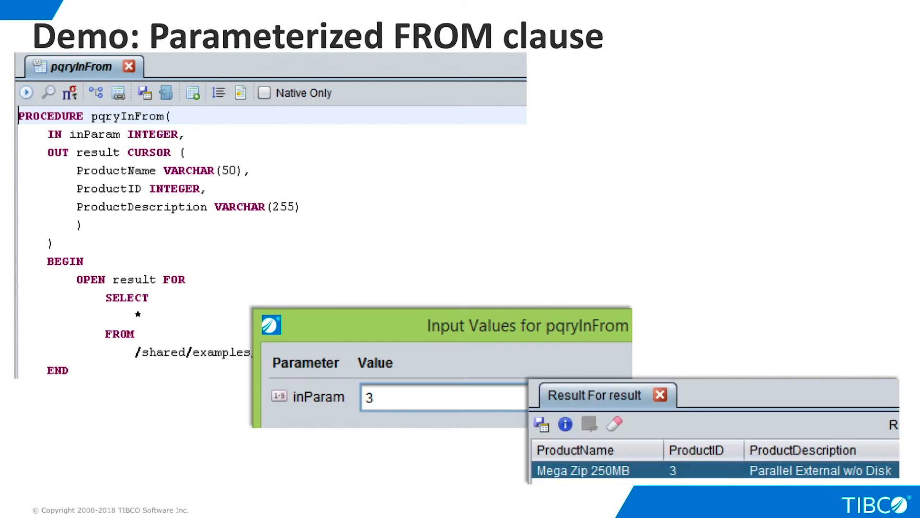